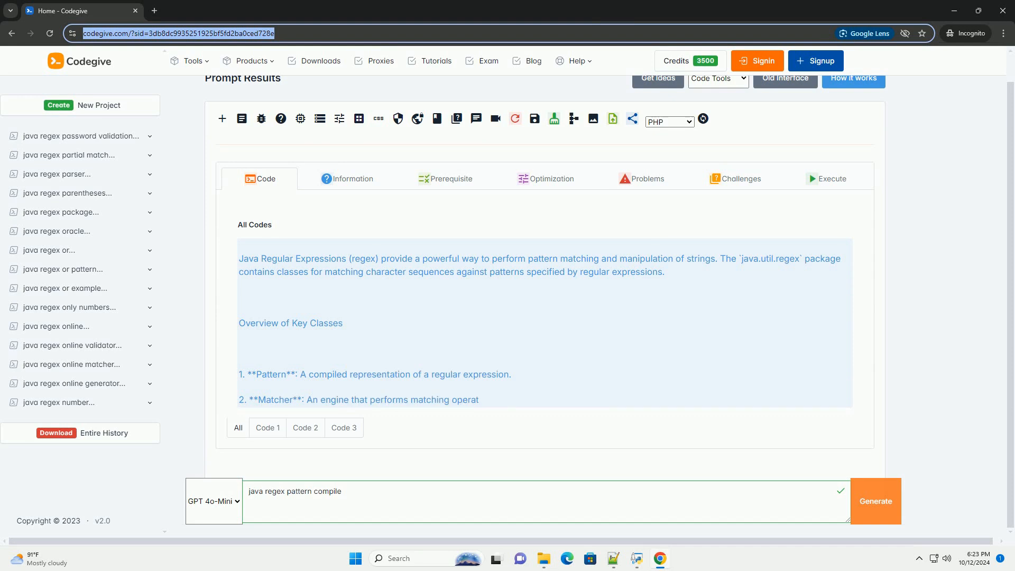
scroll(down, 3)
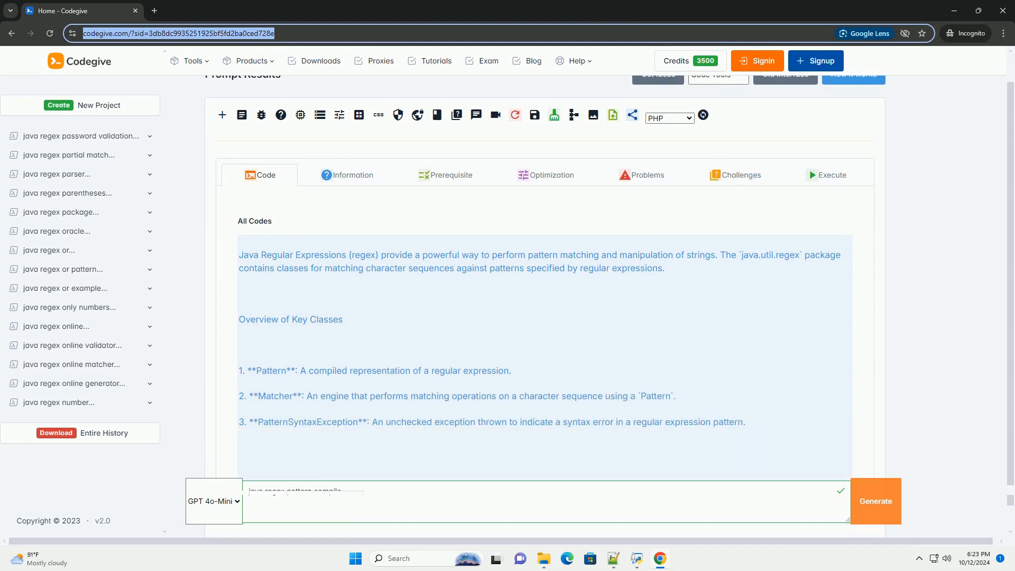
scroll(down, 3)
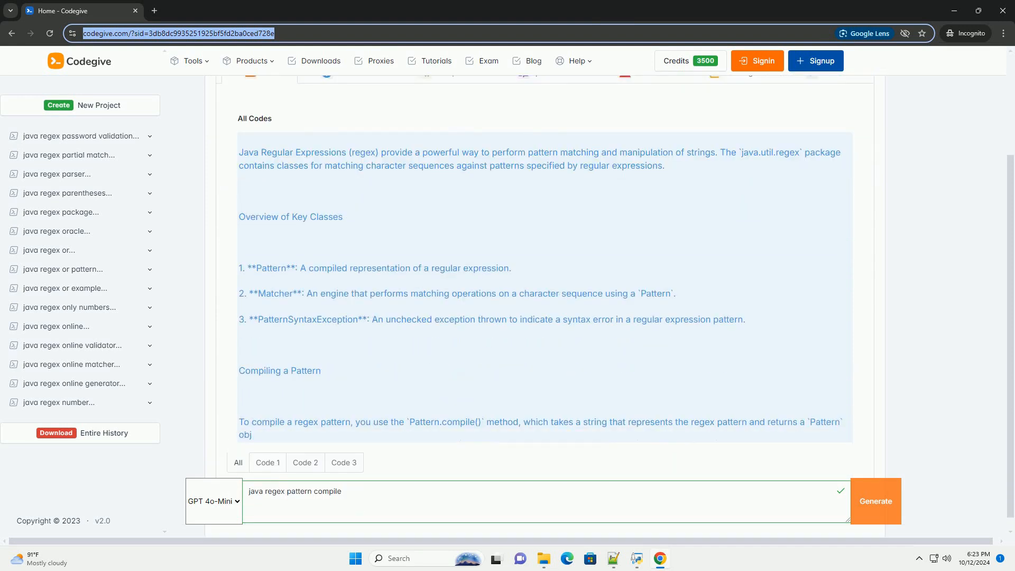
scroll(down, 3)
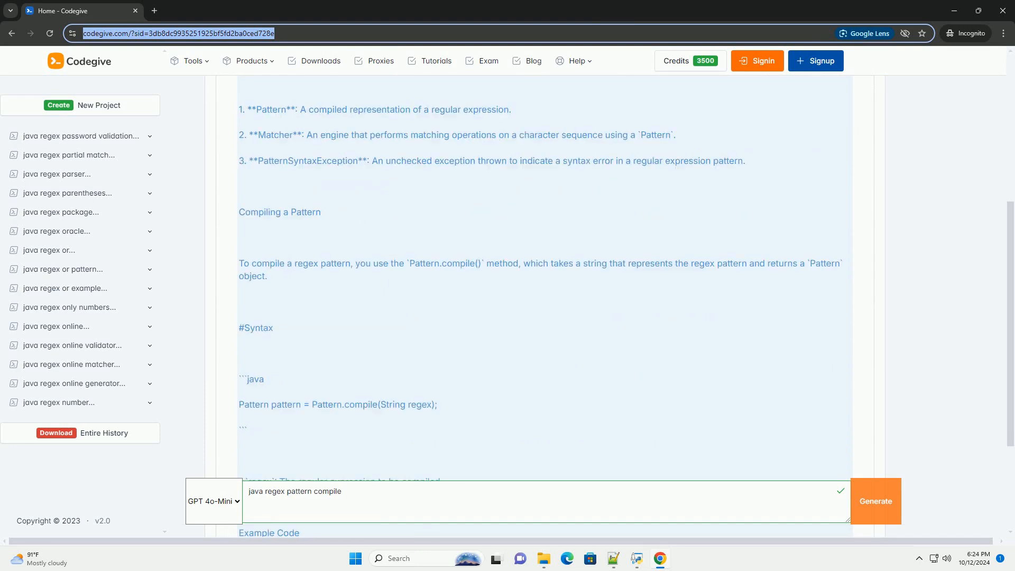
scroll(down, 3)
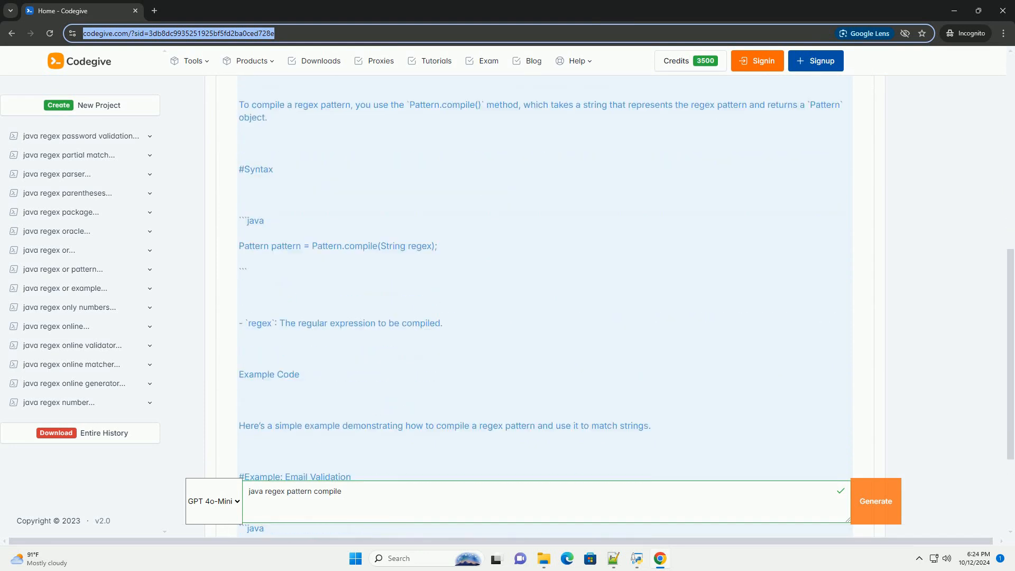
scroll(down, 3)
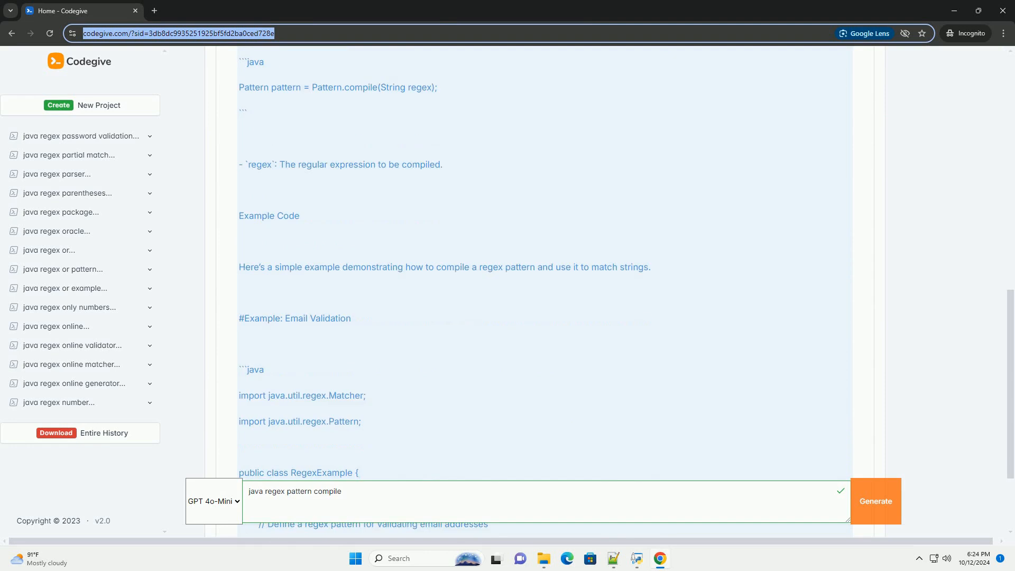
scroll(down, 3)
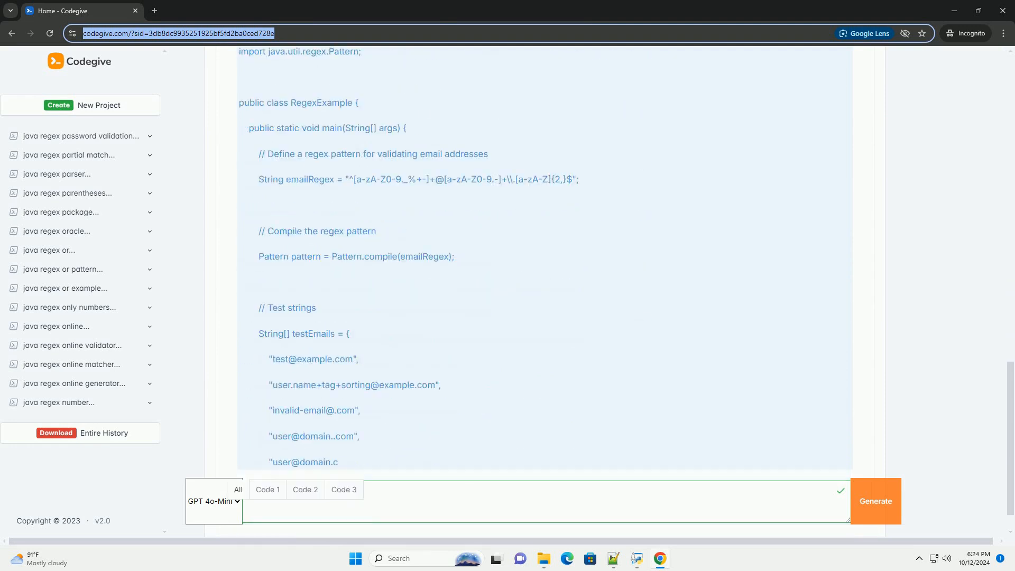
scroll(down, 3)
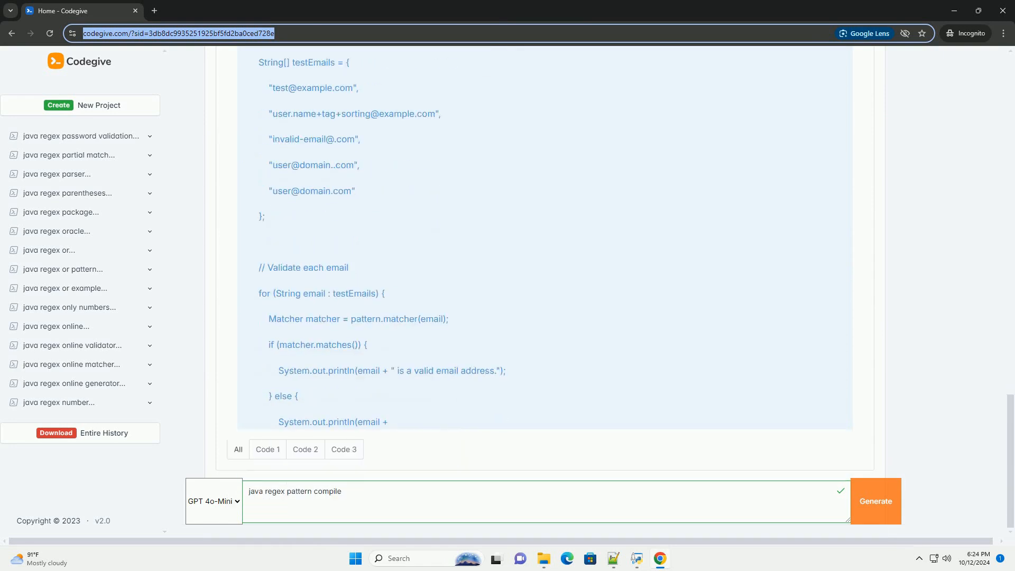
scroll(down, 3)
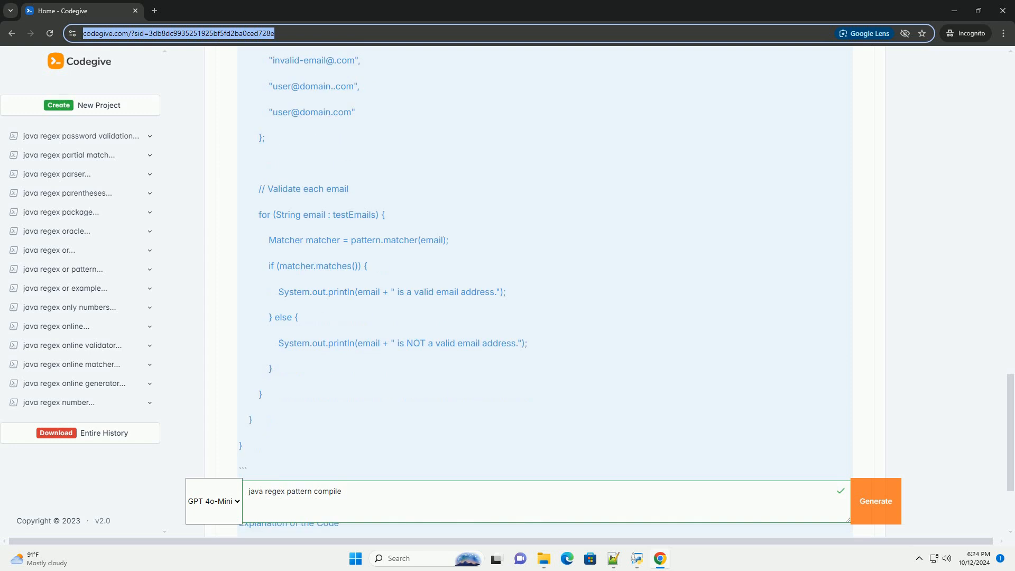
scroll(down, 3)
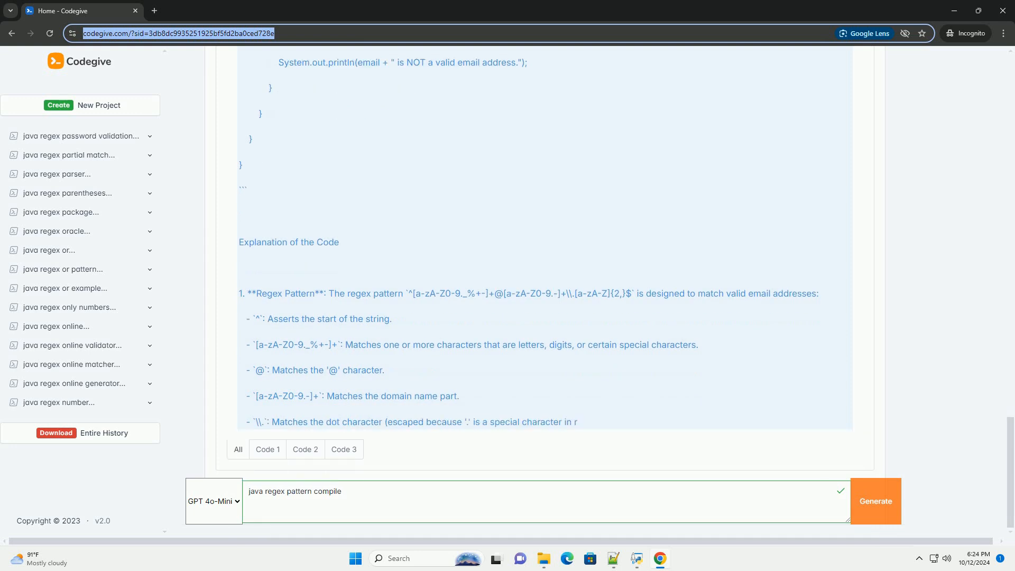
scroll(down, 3)
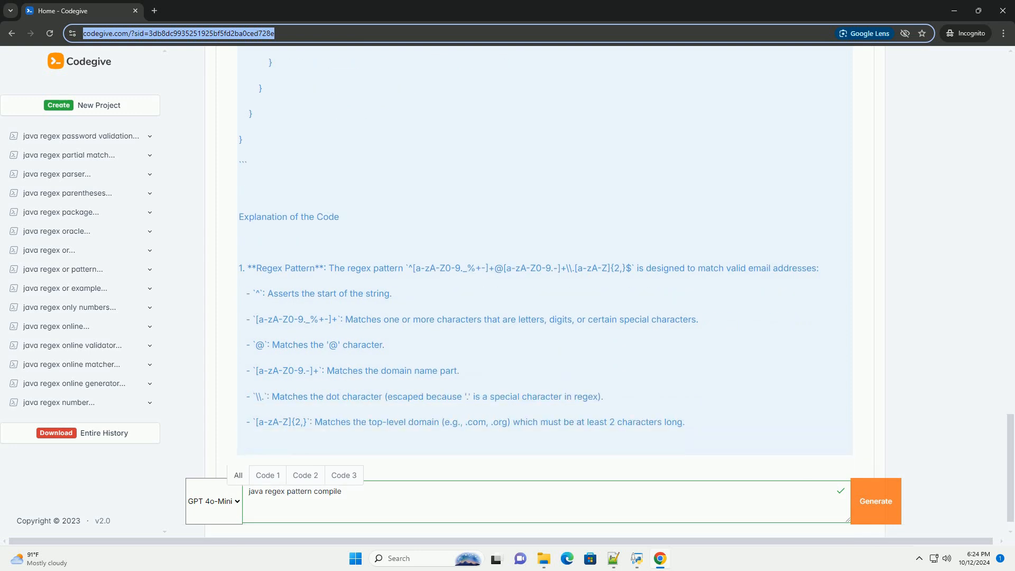
scroll(down, 3)
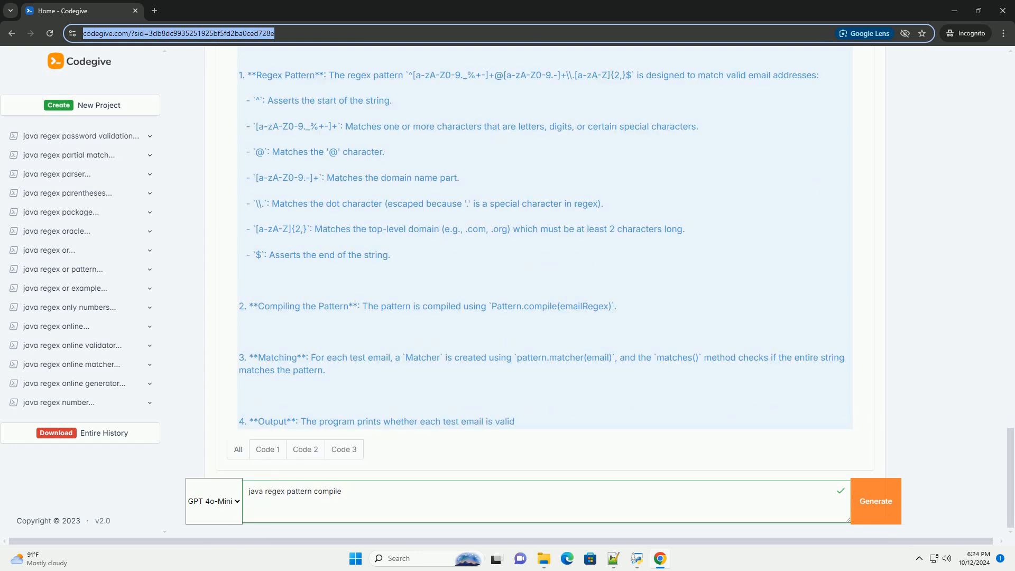
scroll(down, 3)
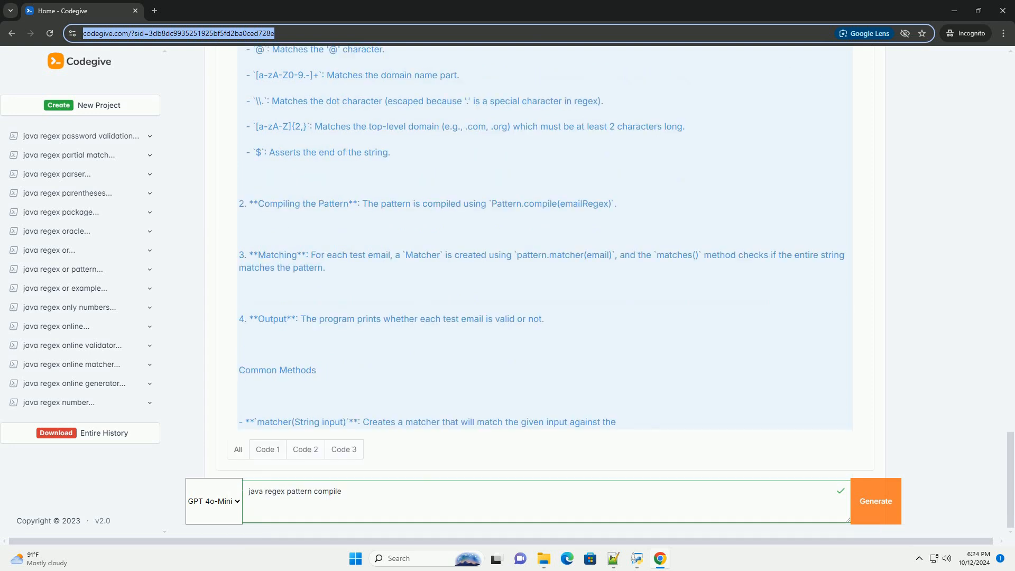
scroll(down, 3)
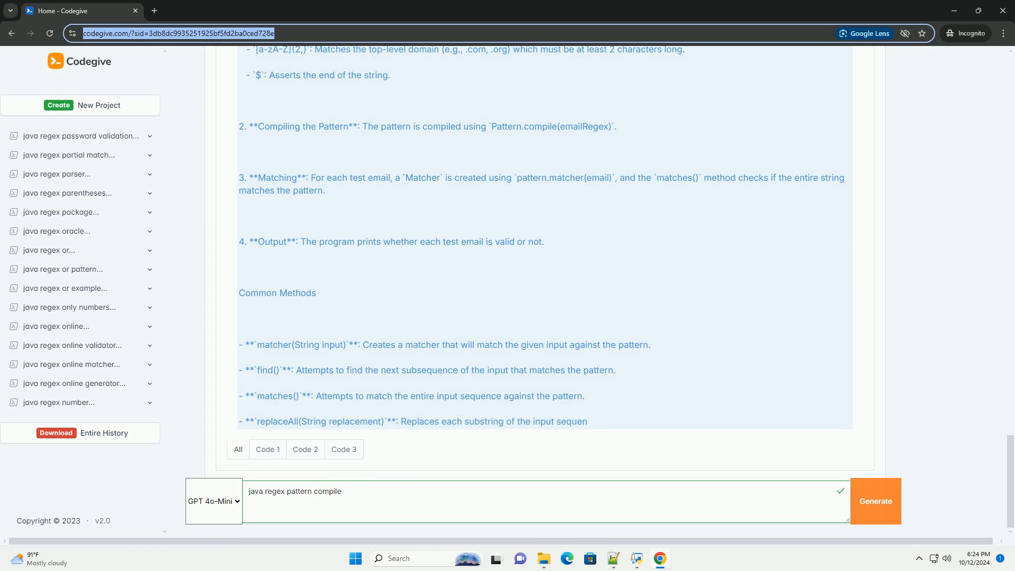
scroll(down, 3)
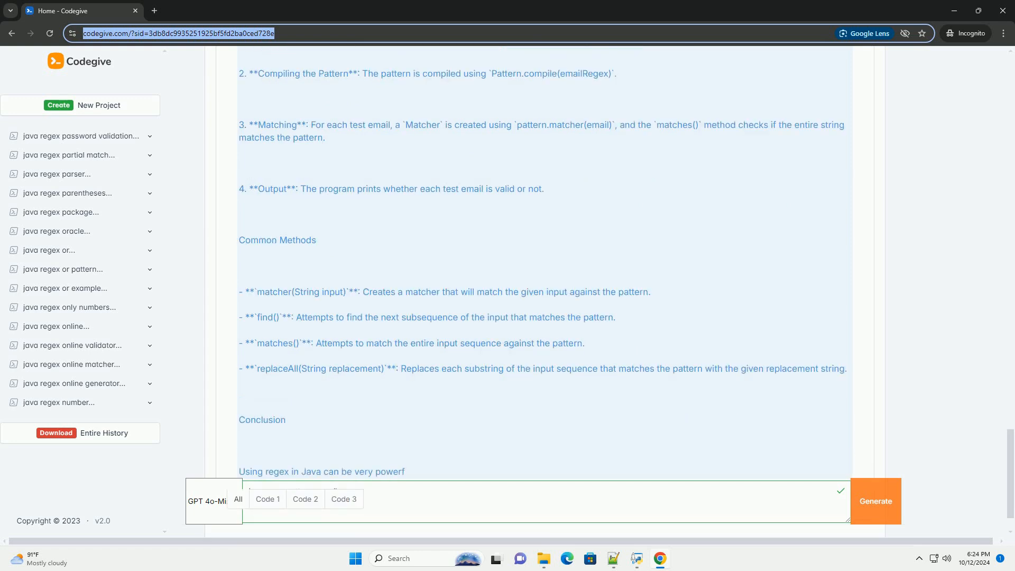